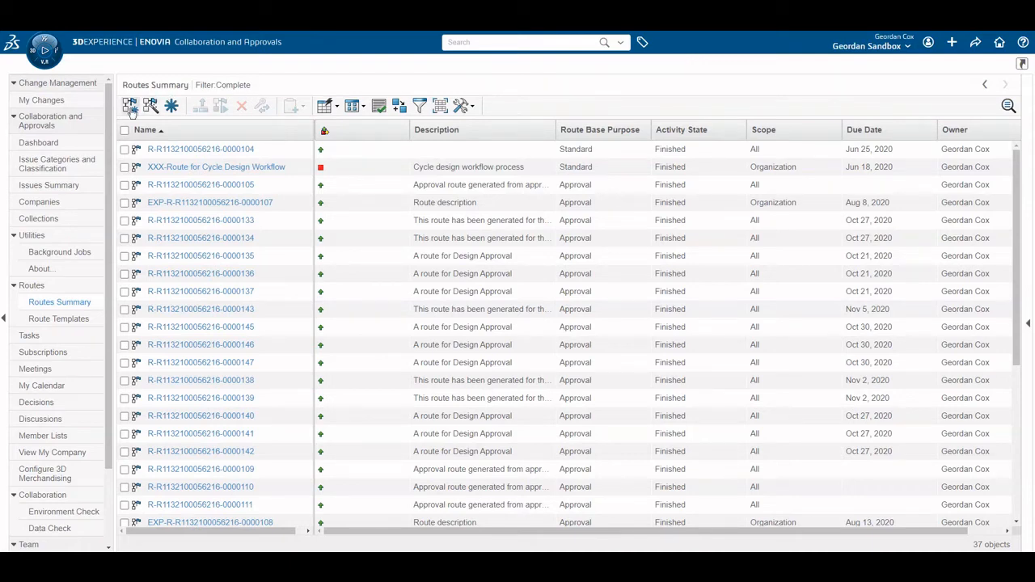
mouse_move(129, 106)
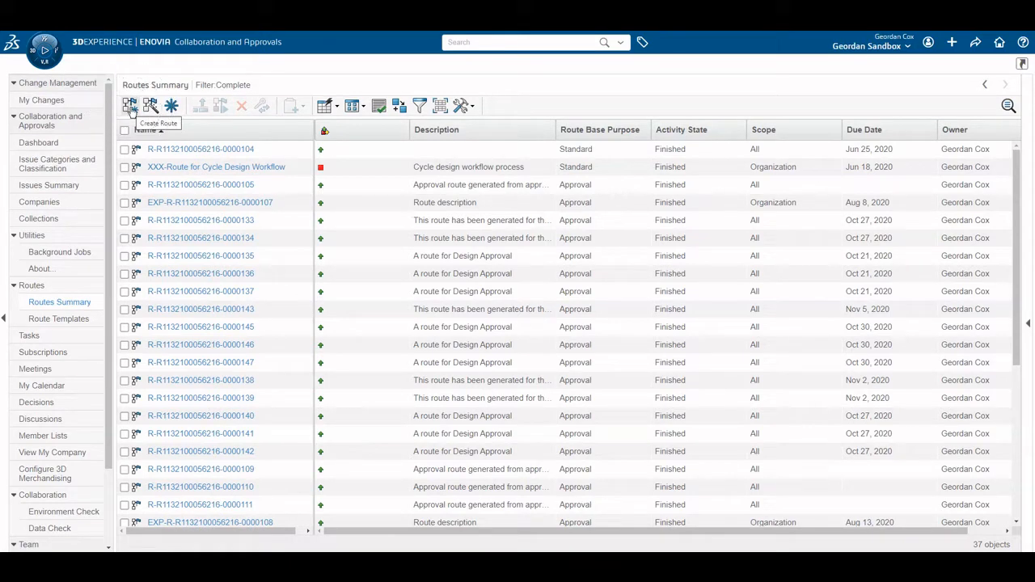
Create a new route with AutoName off and name it 'Project X Review'
click(130, 106)
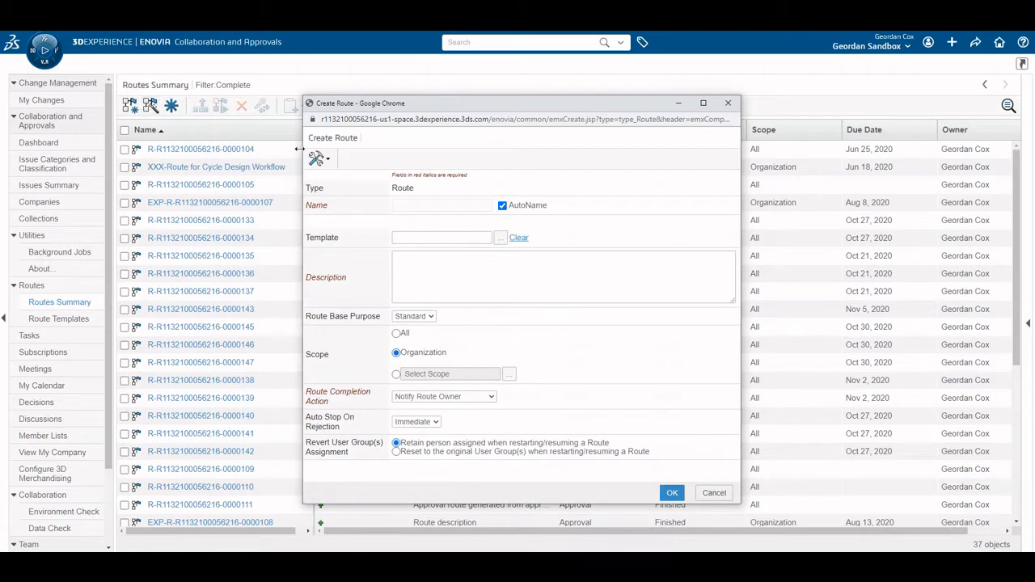
click(502, 205)
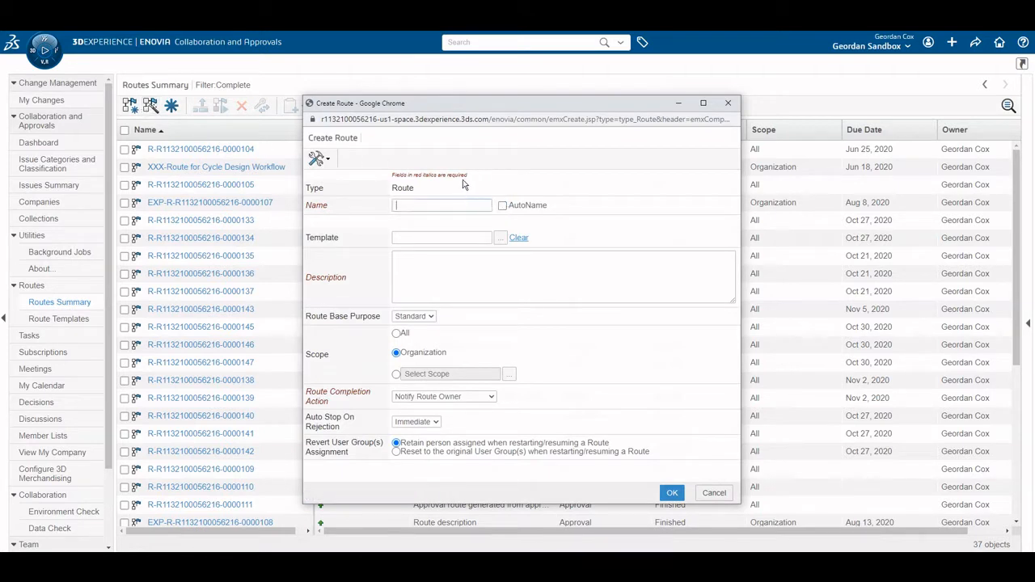
text(Project)
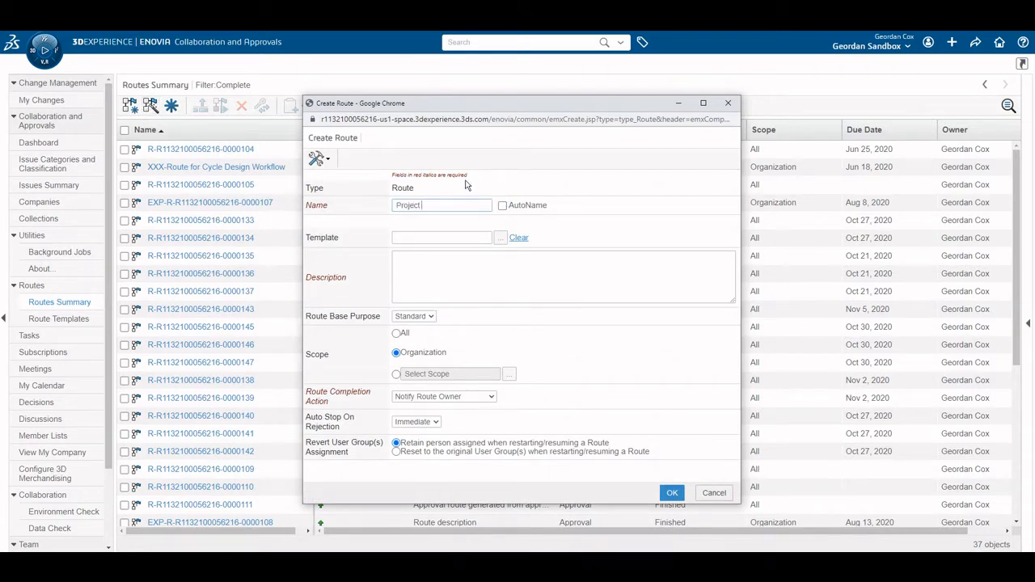
text(X Review)
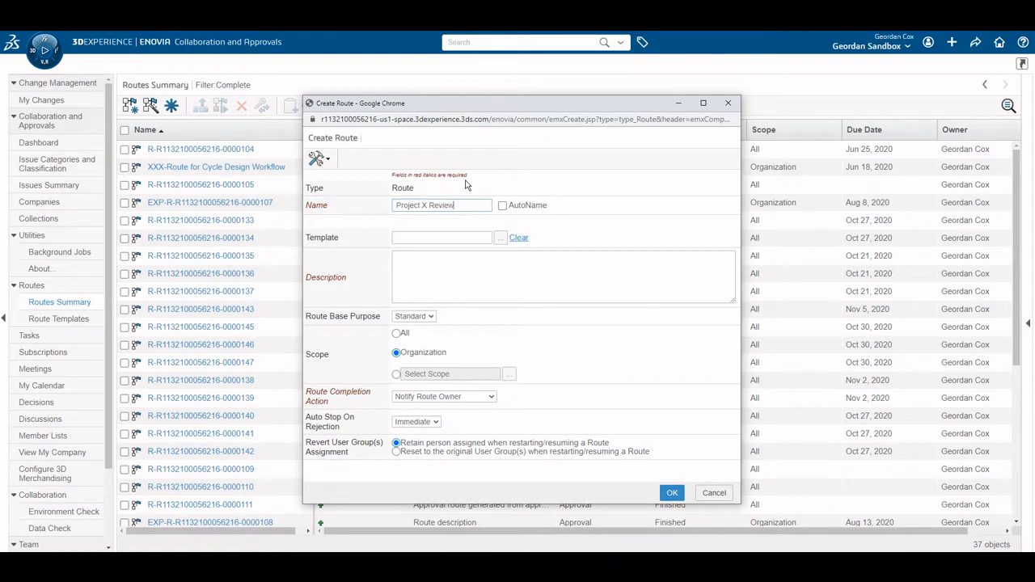
mouse_move(504, 254)
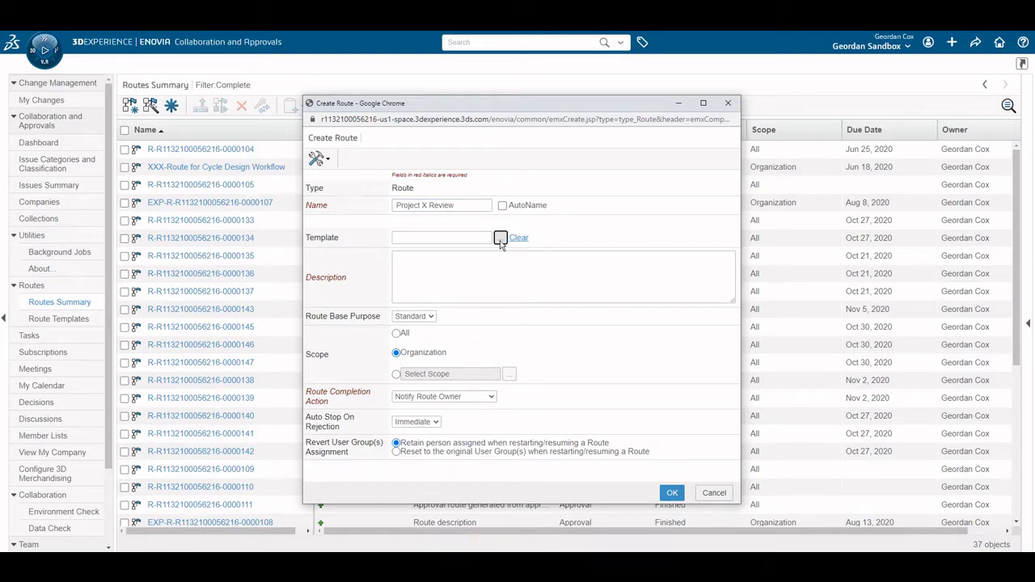
Apply the Project Review Route template to the route
click(499, 237)
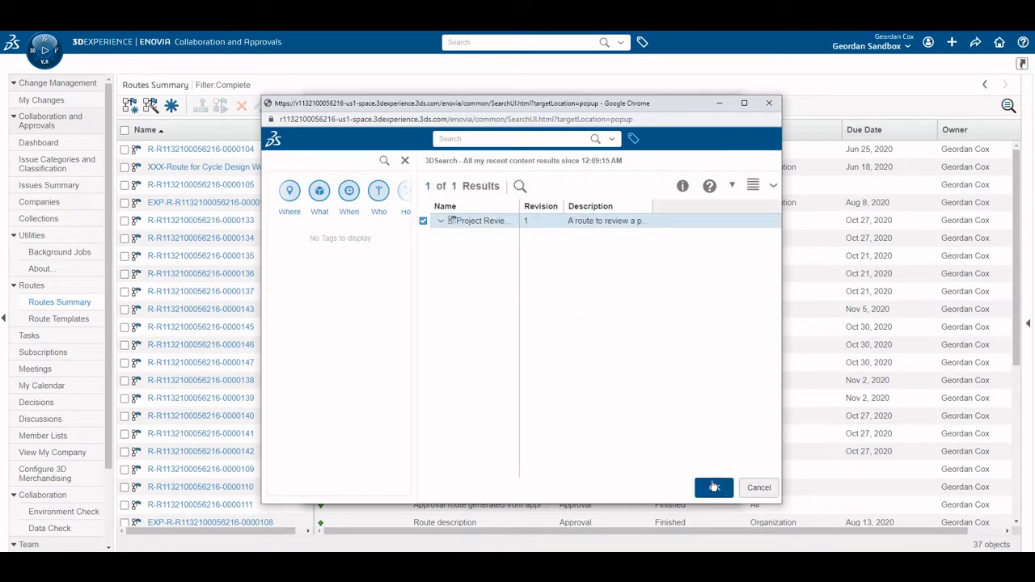
click(713, 487)
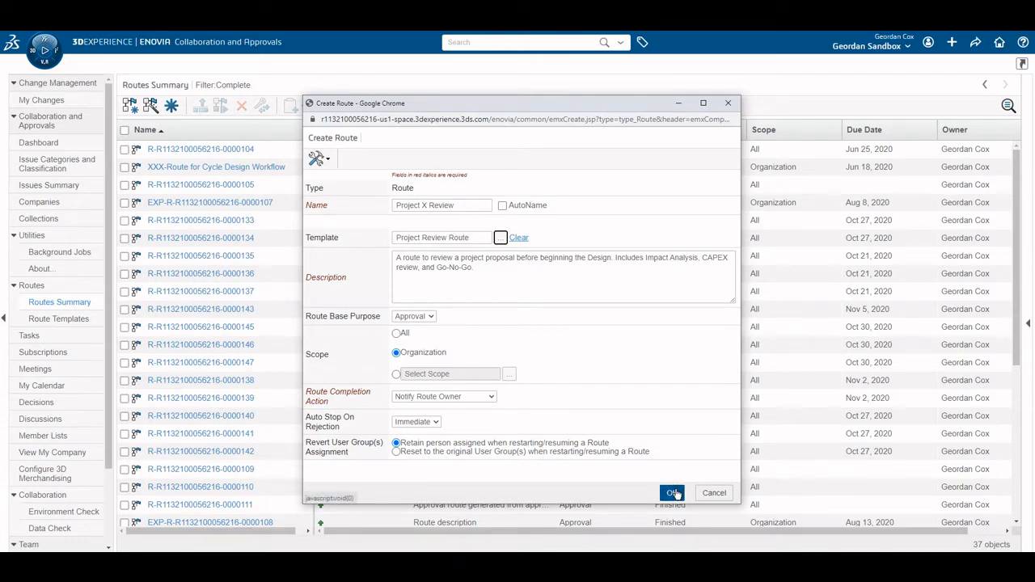
Create the Project X Review route and open its Tasks list in edit mode
click(672, 492)
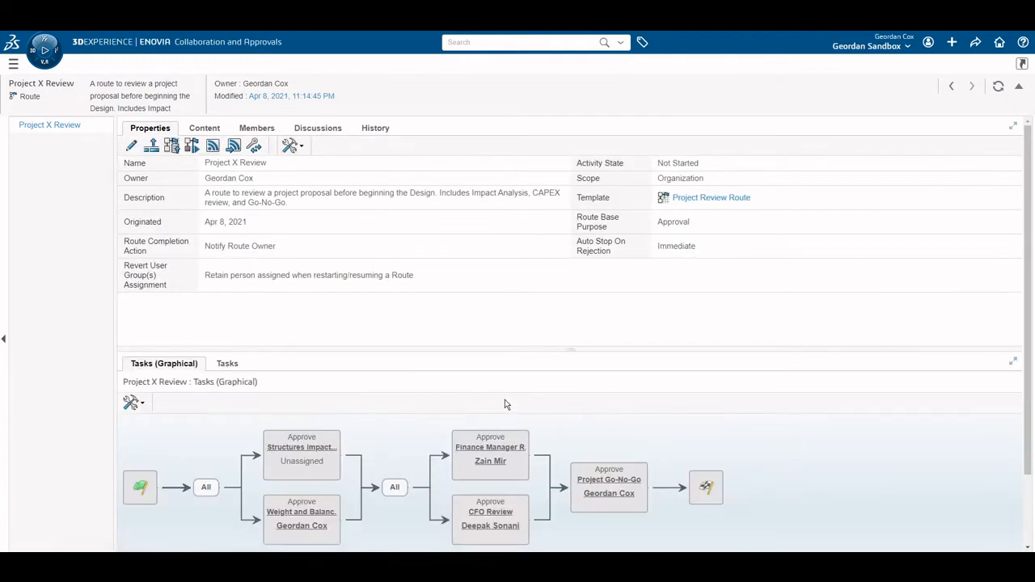
scroll(down, 3)
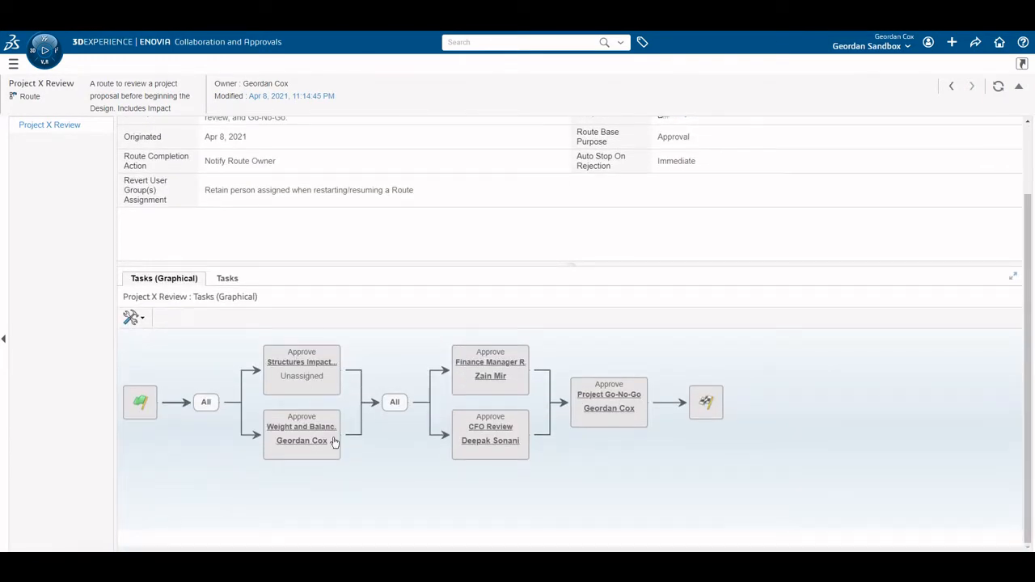
mouse_move(616, 421)
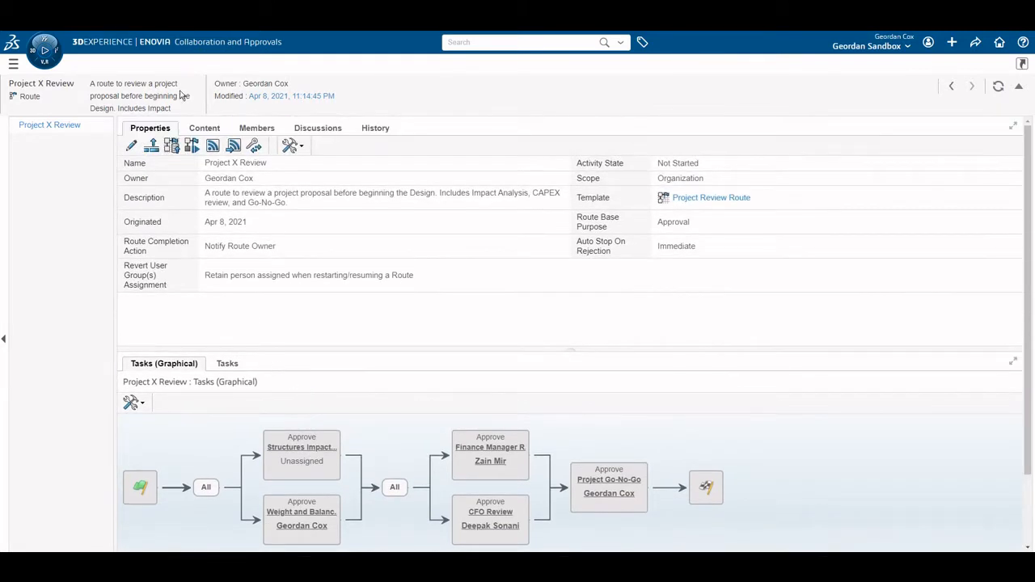
mouse_move(221, 205)
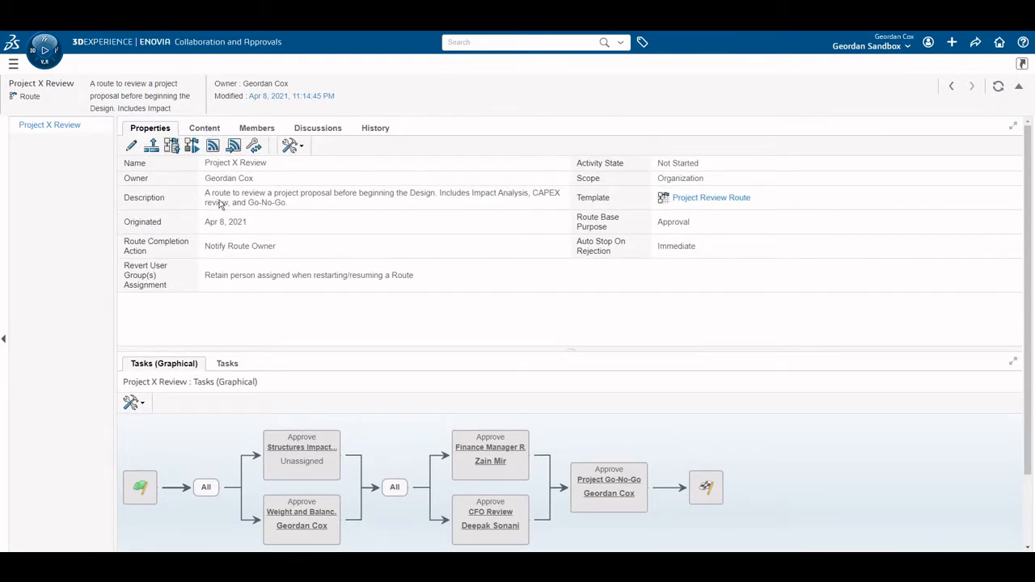
click(228, 363)
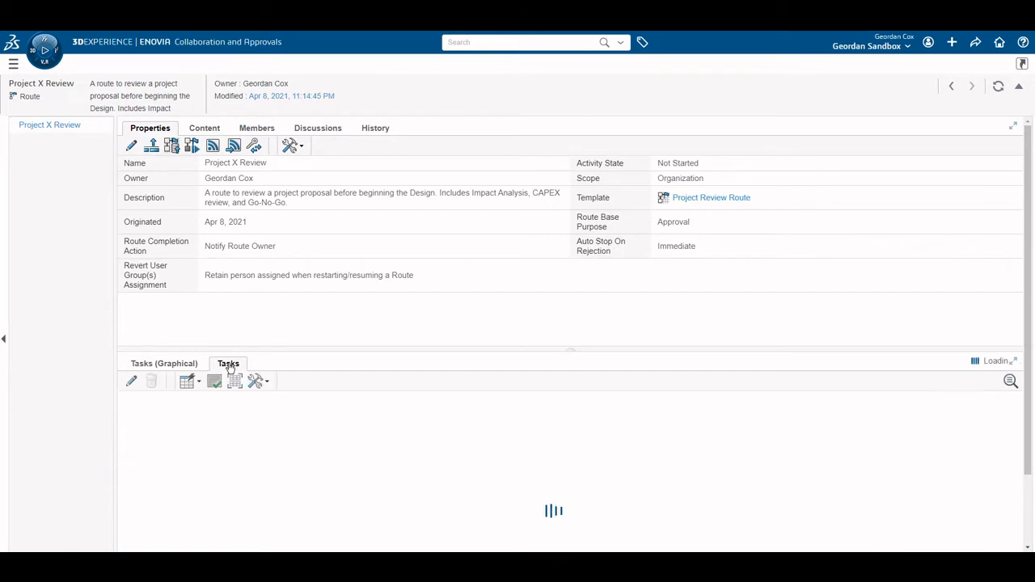
click(228, 363)
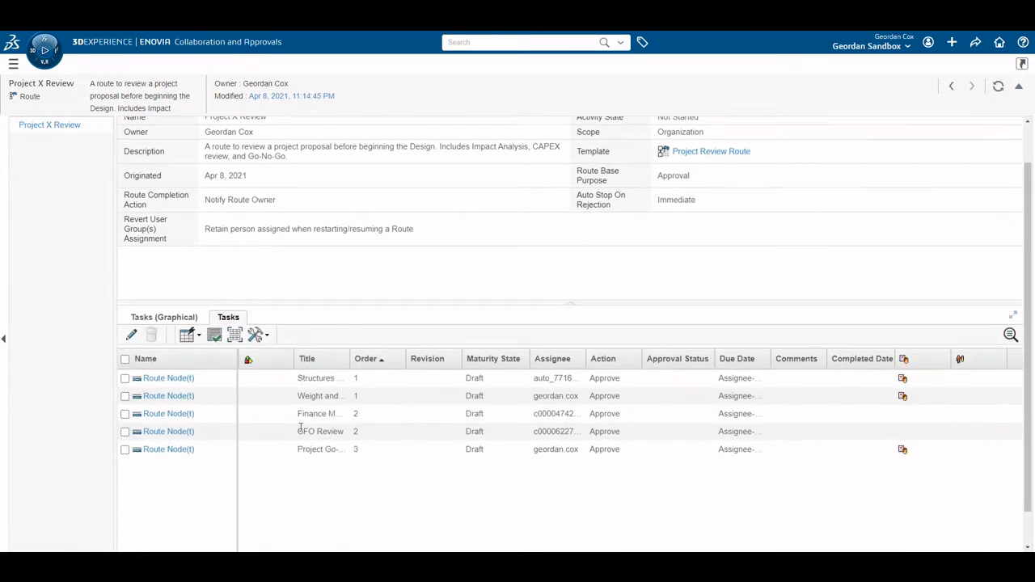
click(131, 328)
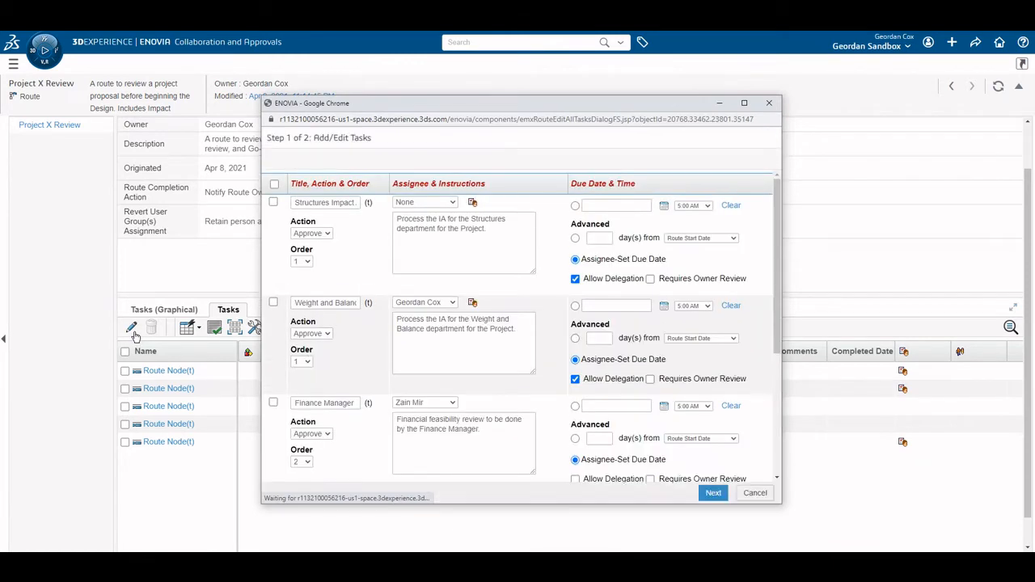
click(452, 202)
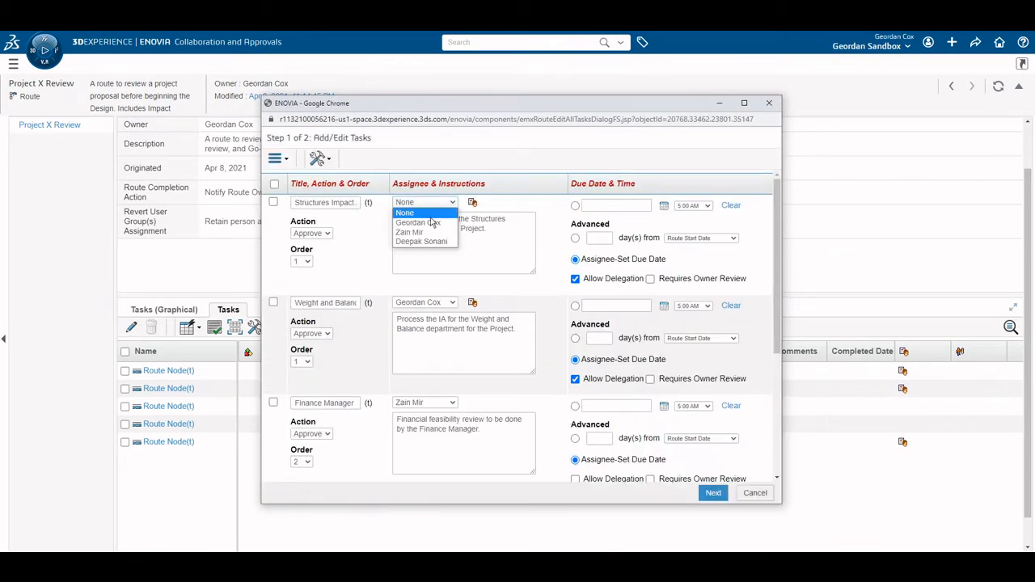
click(417, 223)
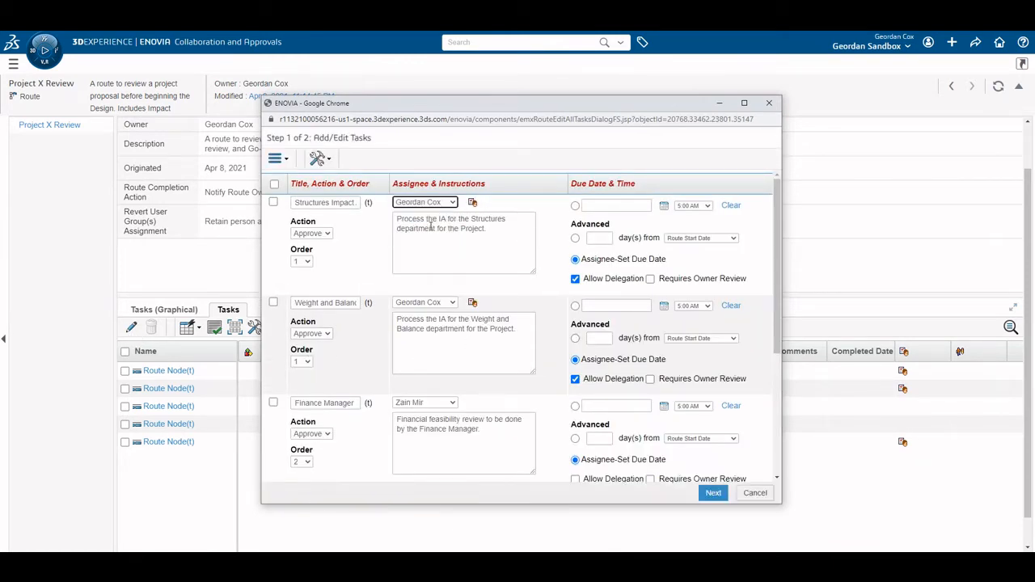
click(451, 190)
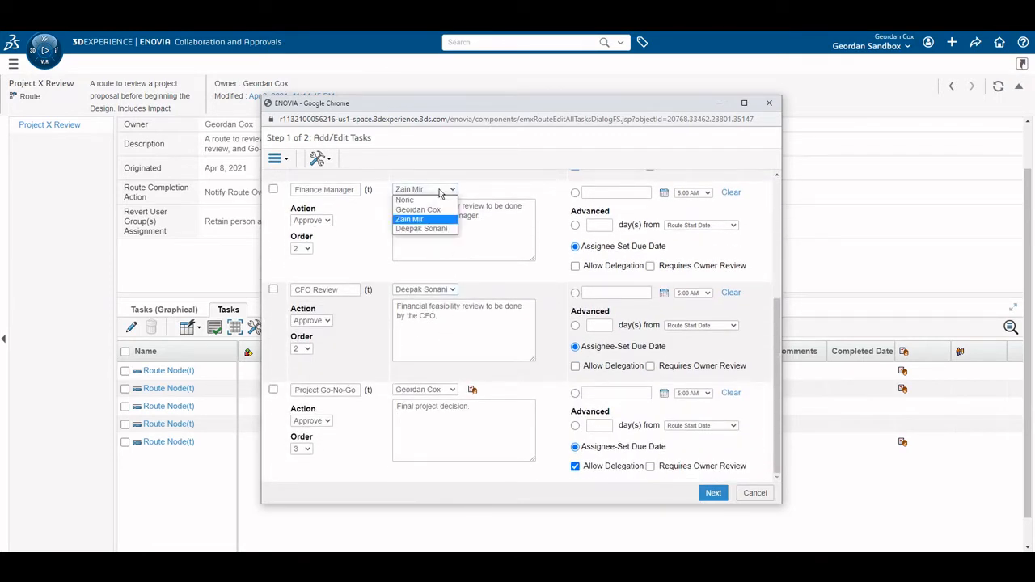
click(418, 209)
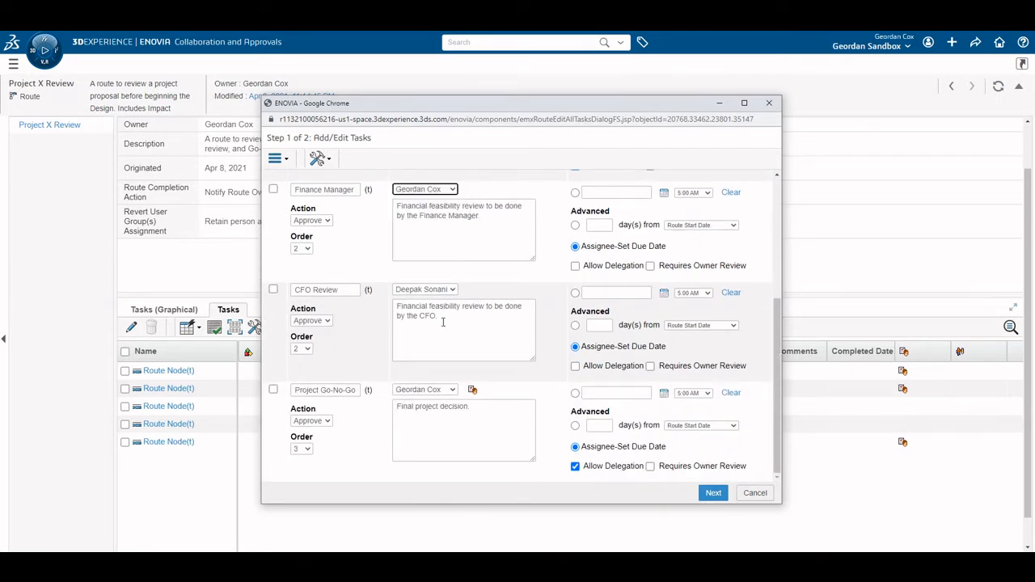
click(425, 288)
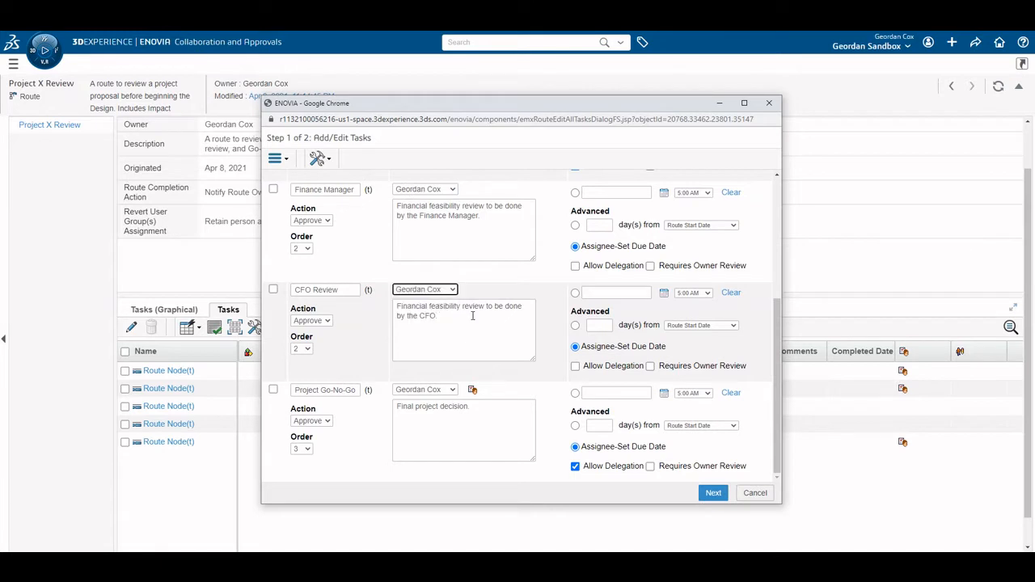
click(712, 493)
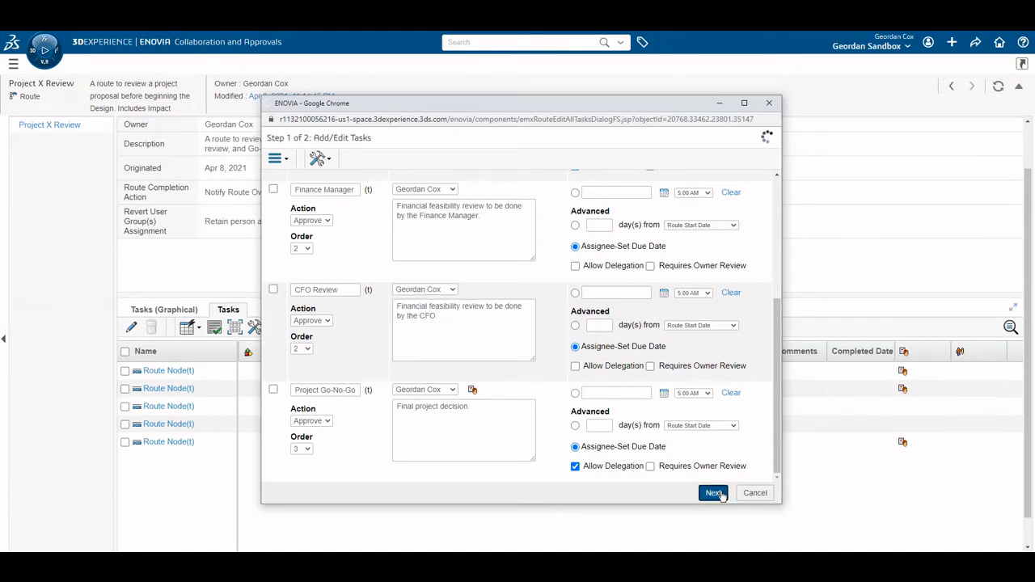
click(714, 492)
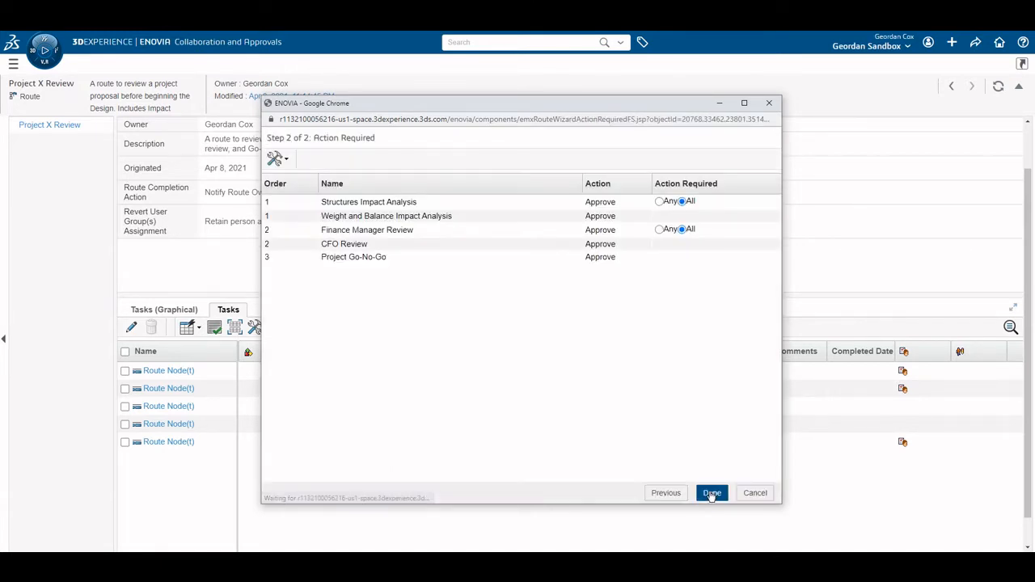
click(711, 492)
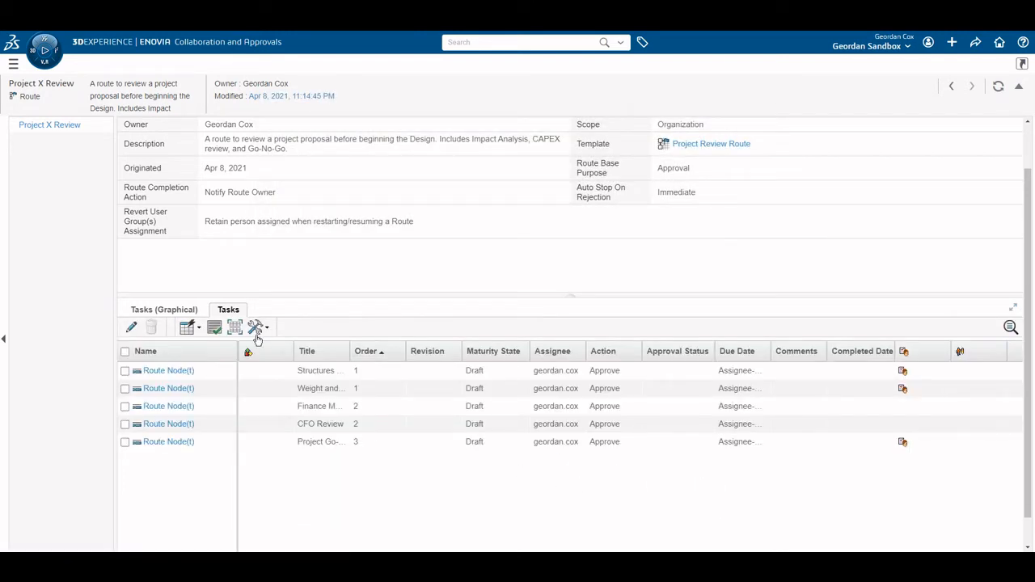
Show the route's graphical task diagram to review the assignees
click(163, 309)
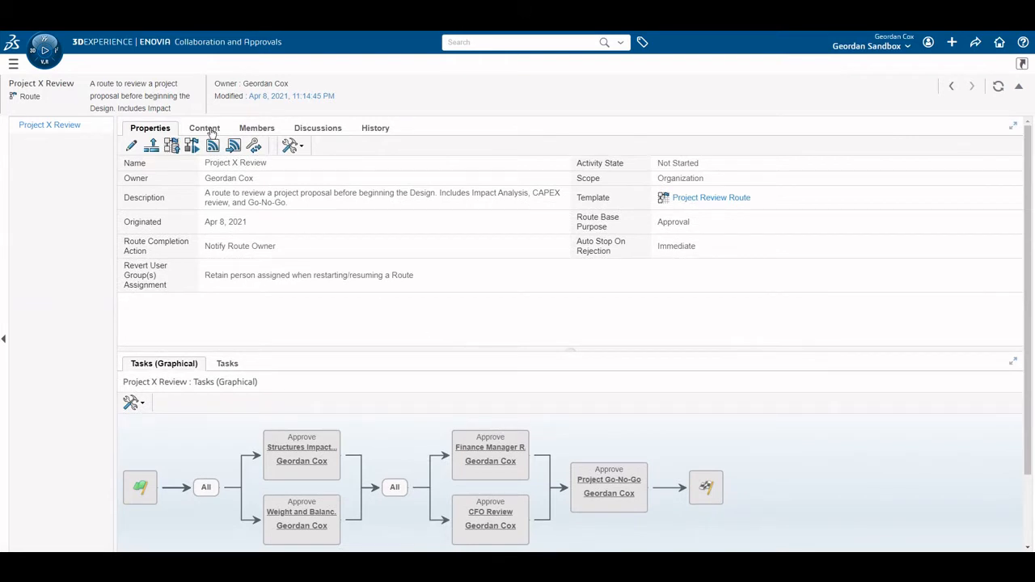
Open Project X Review's Content tab and show the Add Content and Upload options
click(204, 128)
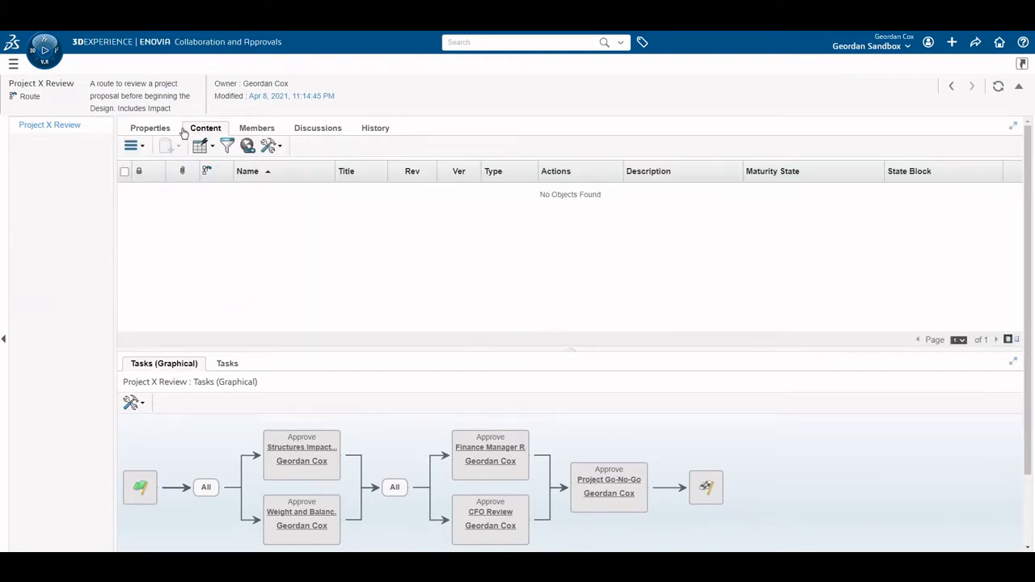
click(131, 145)
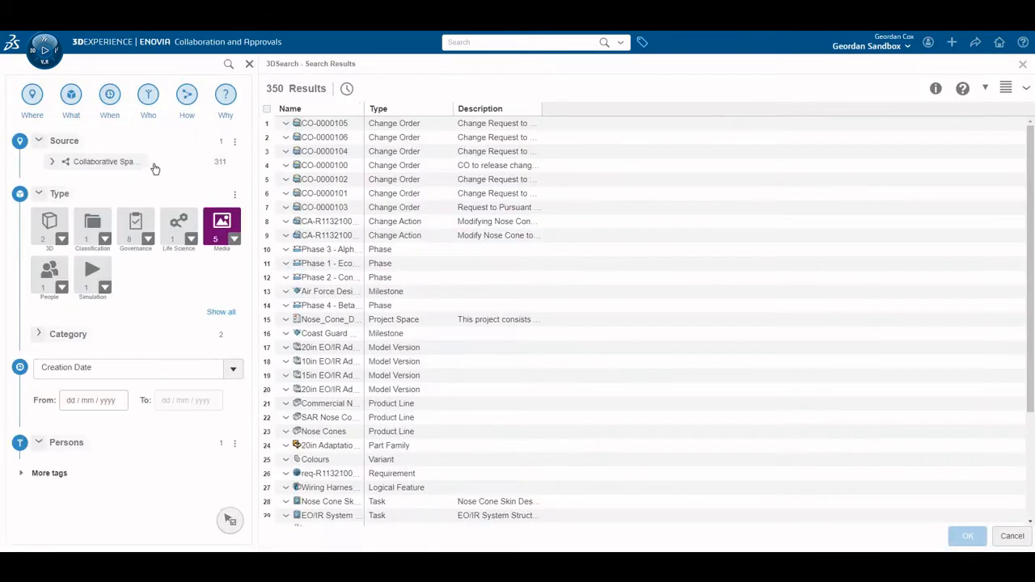
click(66, 442)
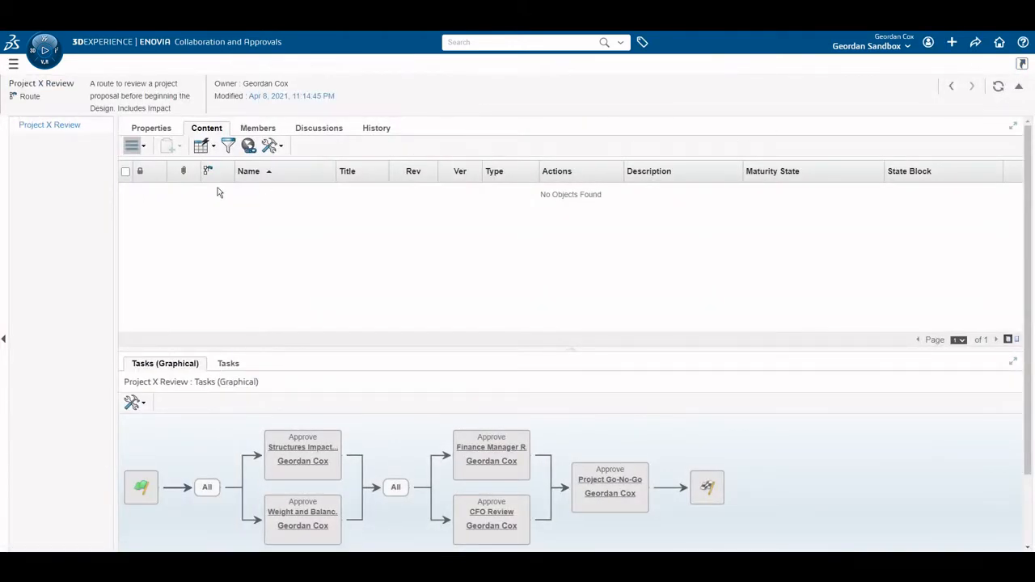
click(136, 145)
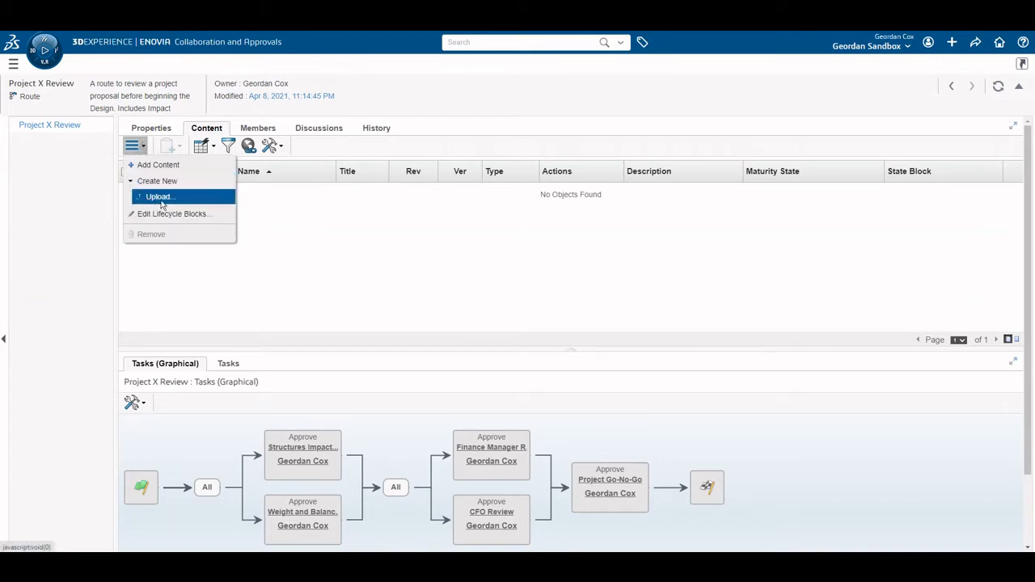
Start the Project X Review route from its Properties tab
click(151, 128)
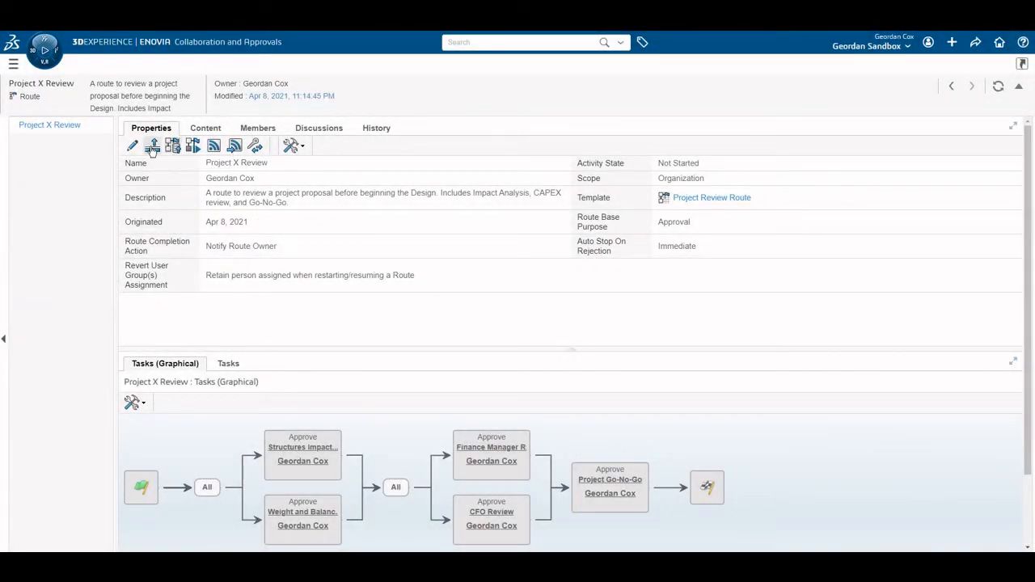
mouse_move(193, 146)
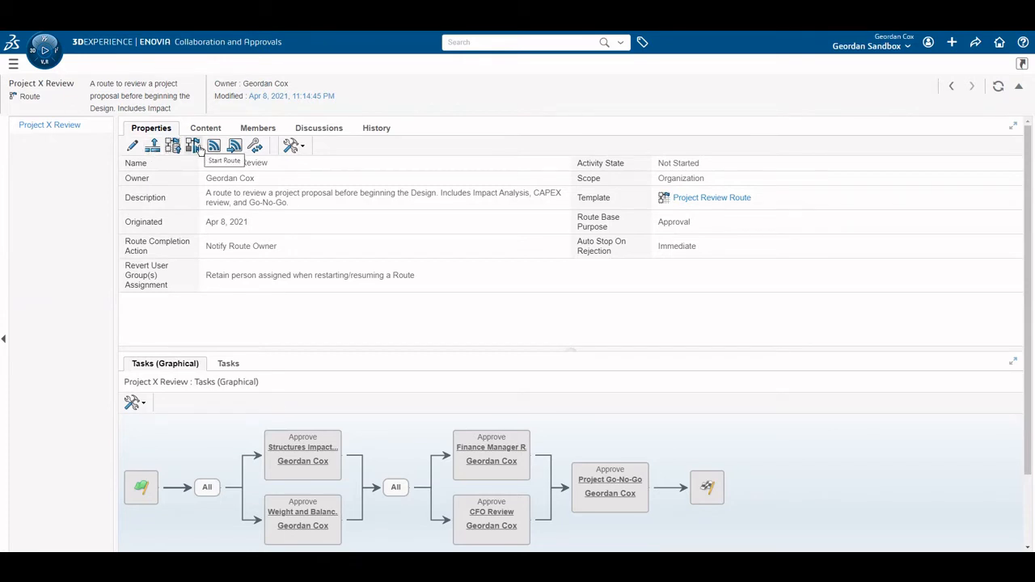
click(193, 146)
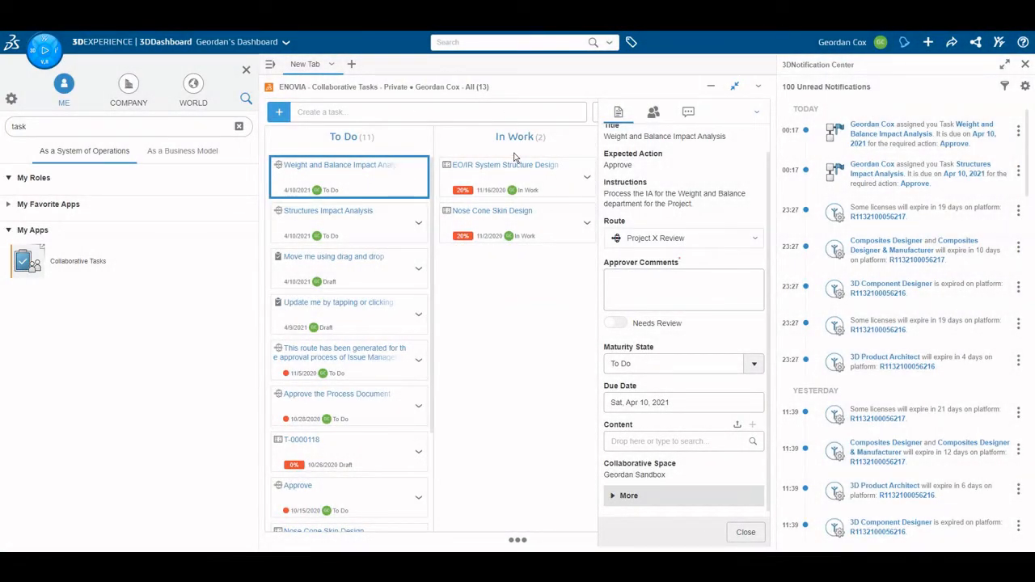
mouse_move(737, 87)
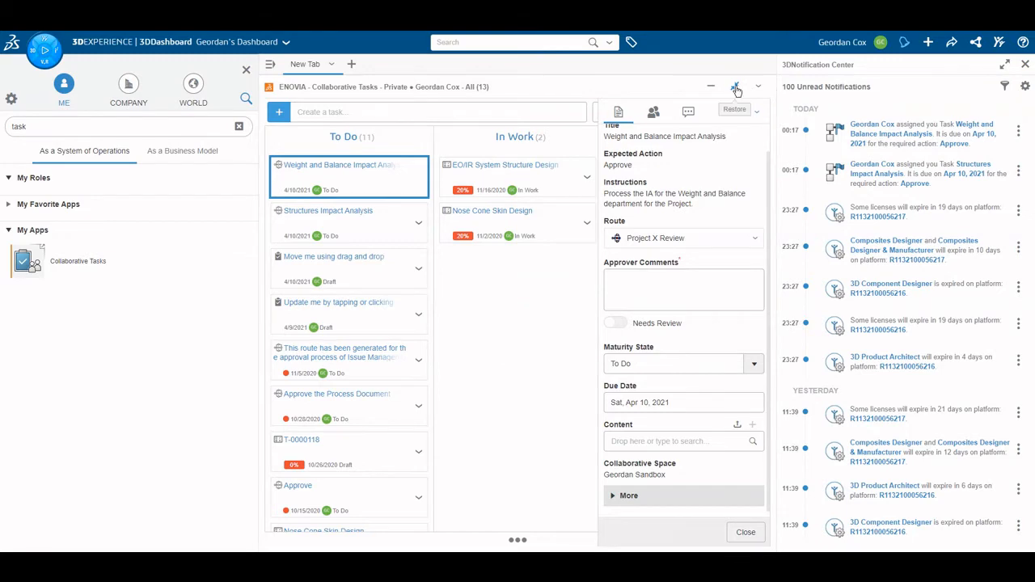
Open the Weight and Balance Impact Analysis task's details in Collaborative Tasks
click(737, 87)
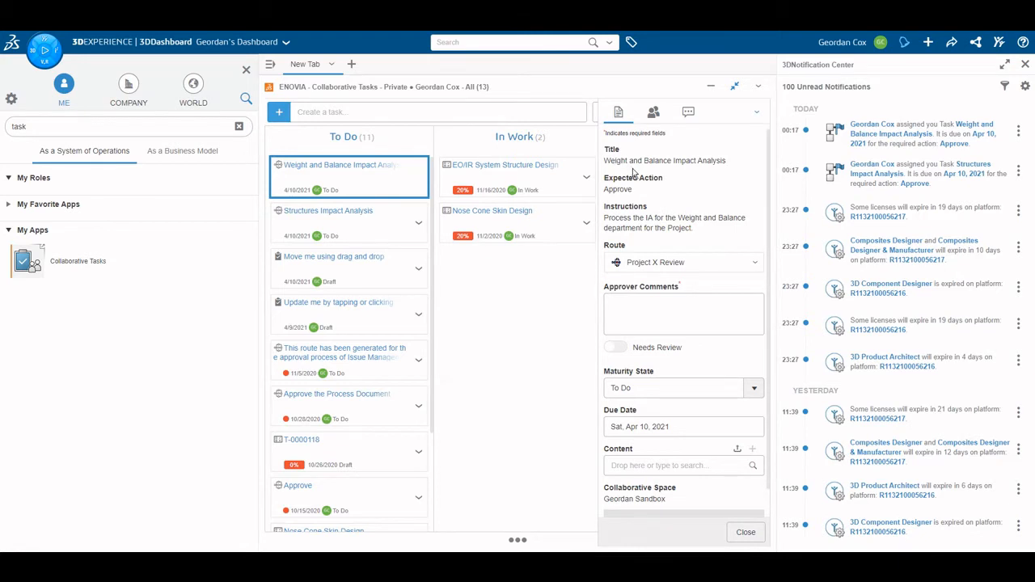
click(683, 314)
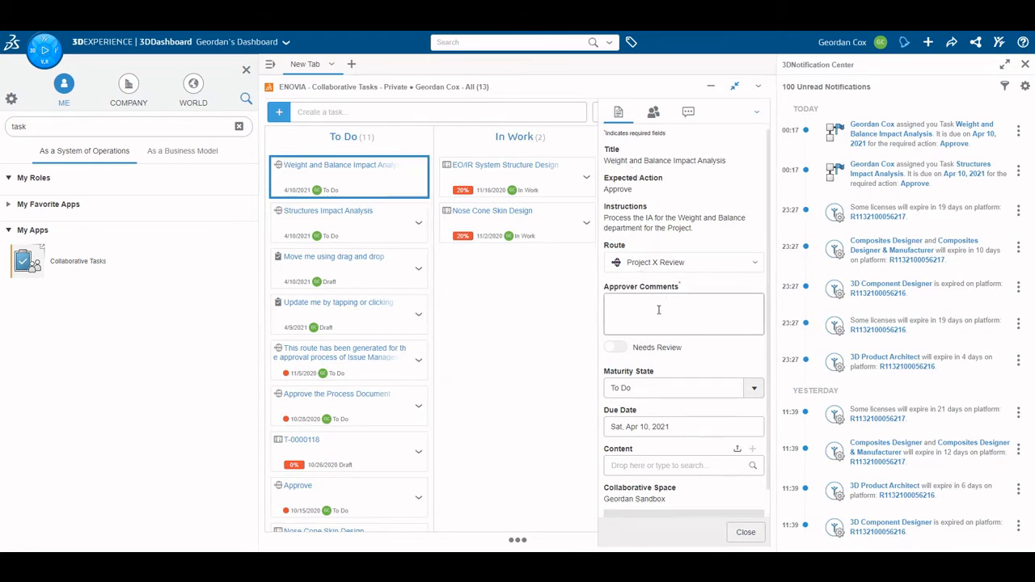
scroll(down, 3)
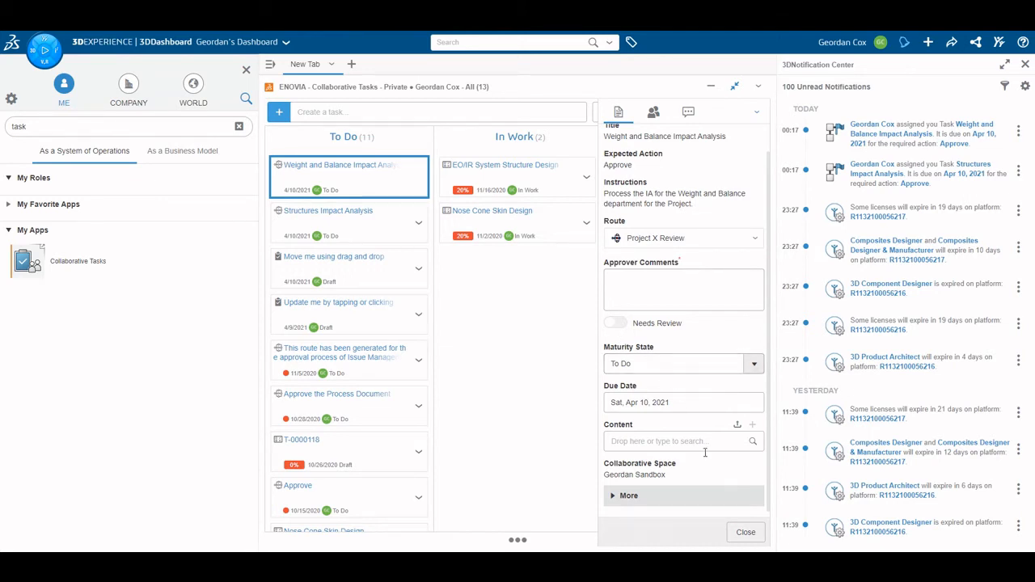
Upload the Weight and Balance Impact Analysis file as the task's content
click(737, 425)
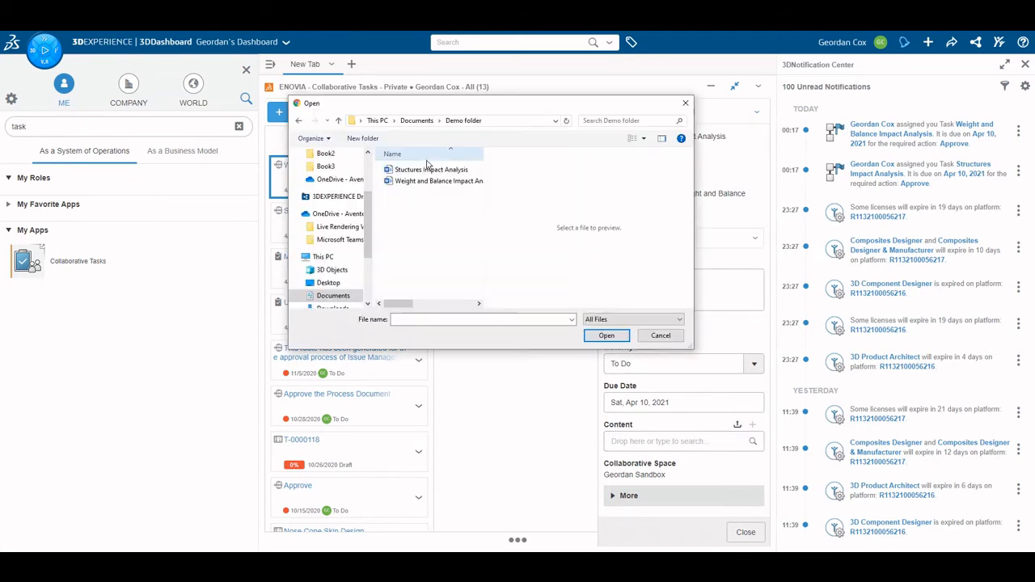
click(438, 180)
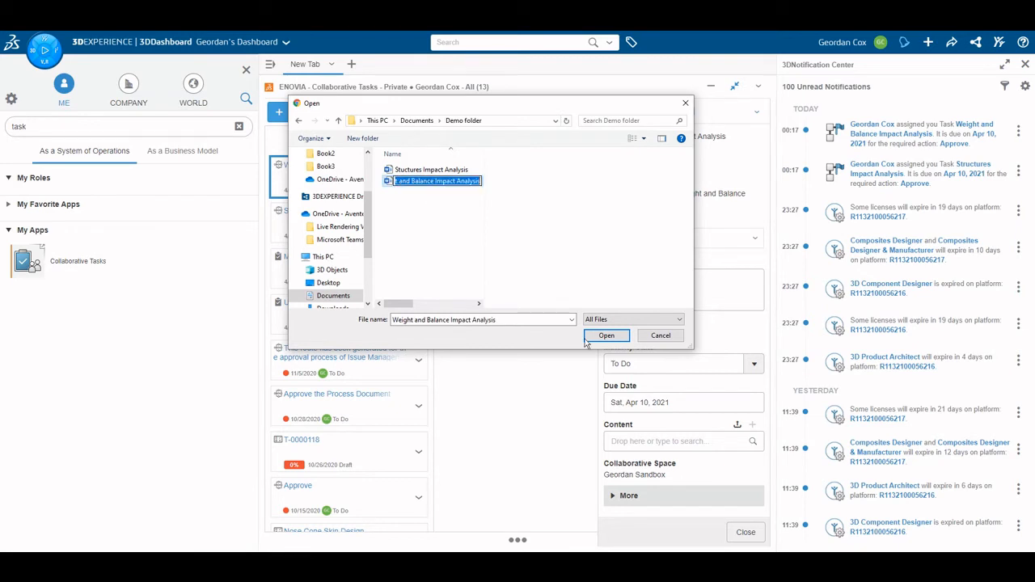
click(607, 336)
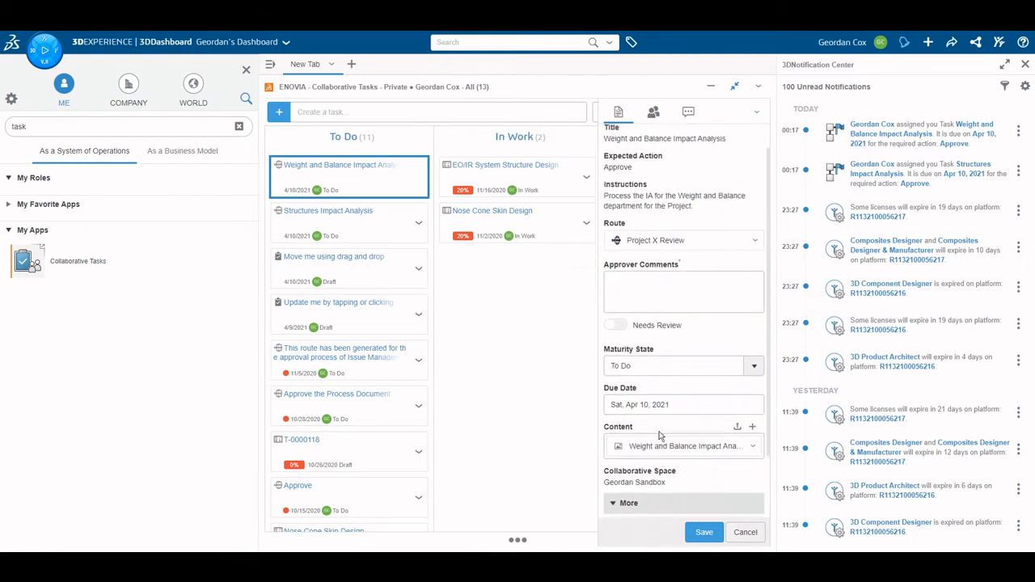
Enter approver comment 'Approved' and approve the Weight and Balance Impact Analysis task
text(Appro)
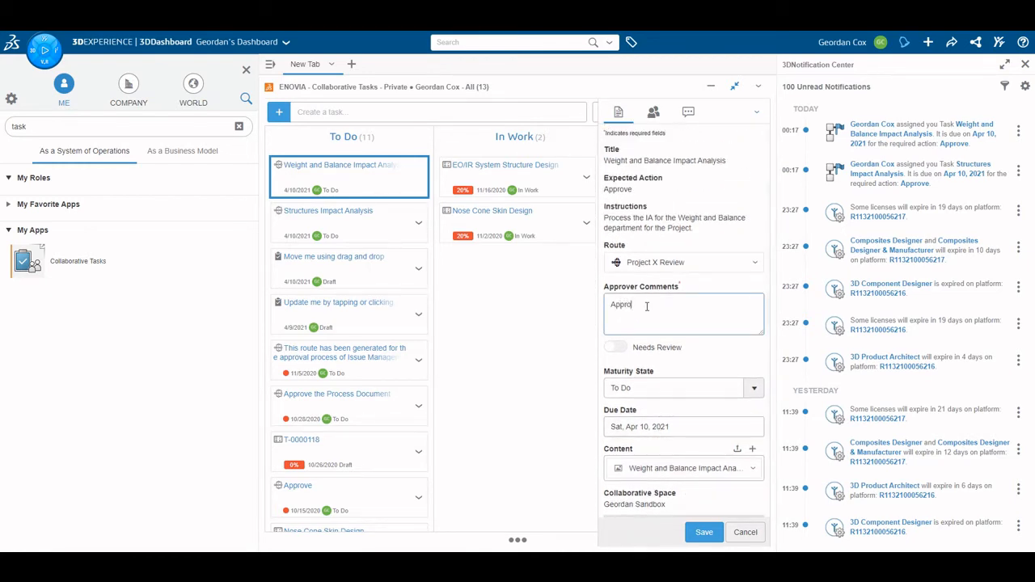
text(ved)
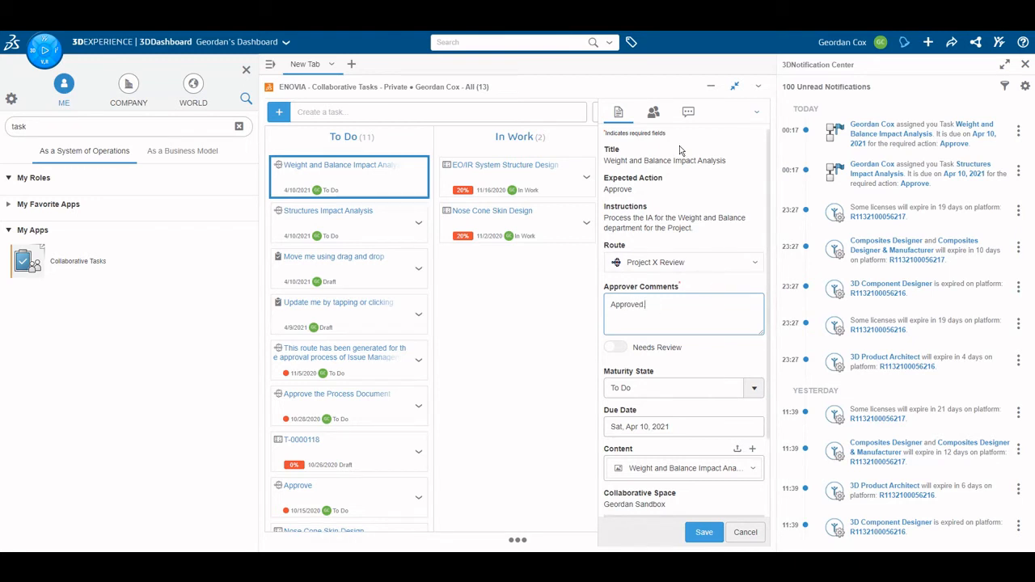
mouse_move(688, 112)
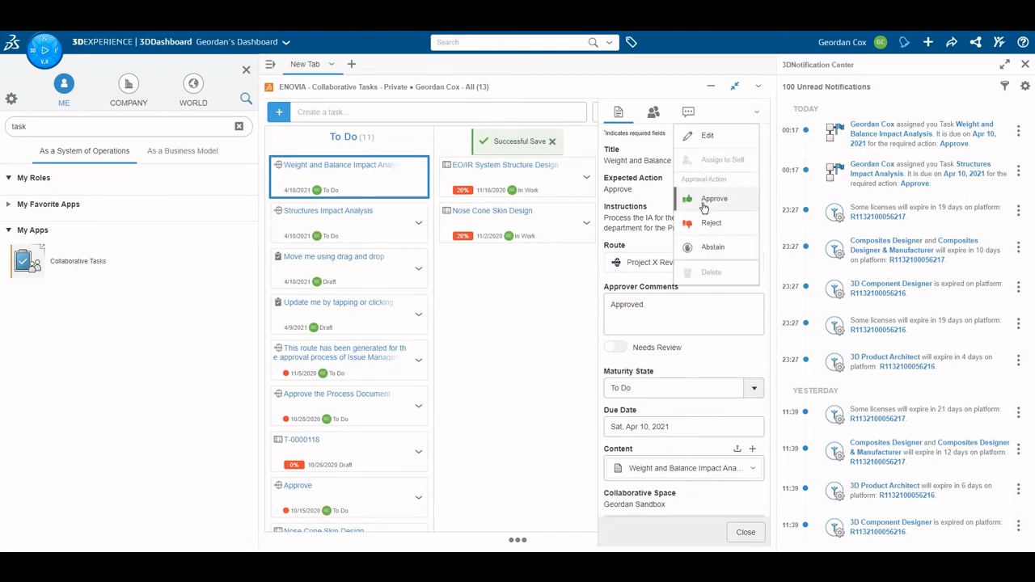
click(714, 199)
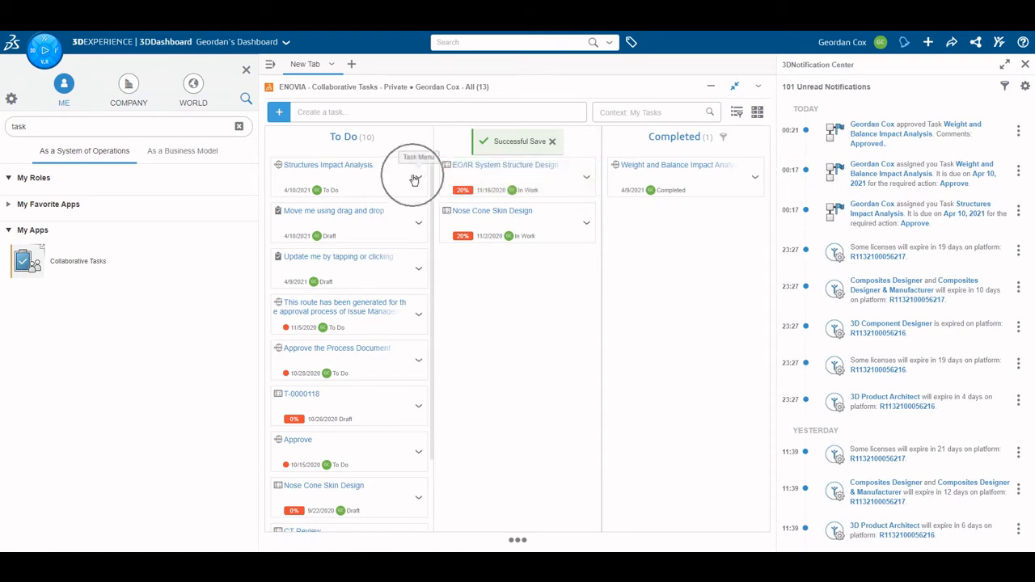
mouse_move(521, 186)
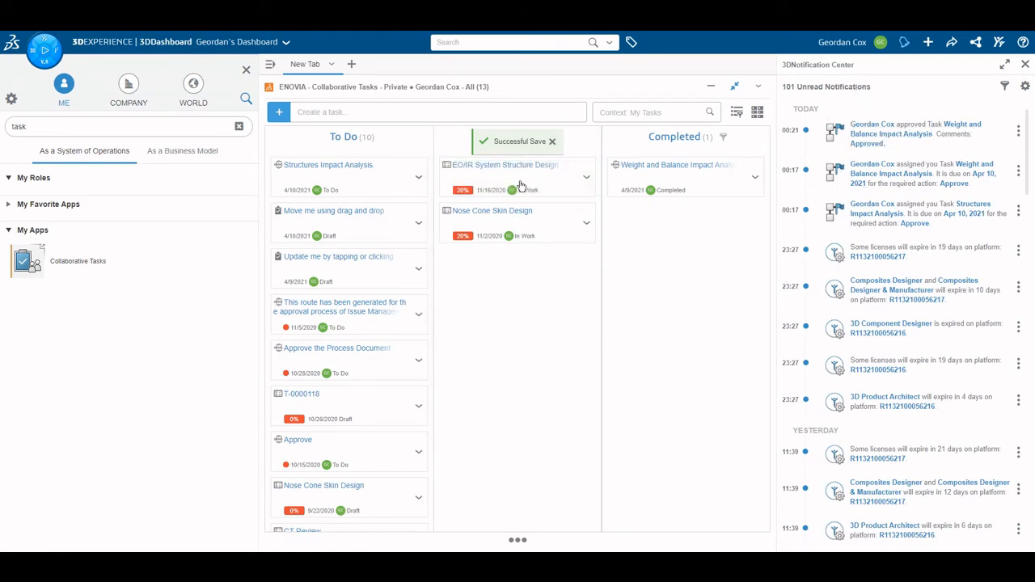
Approve the Structures Impact Analysis task, then view the CFO Review assignment notification
click(328, 165)
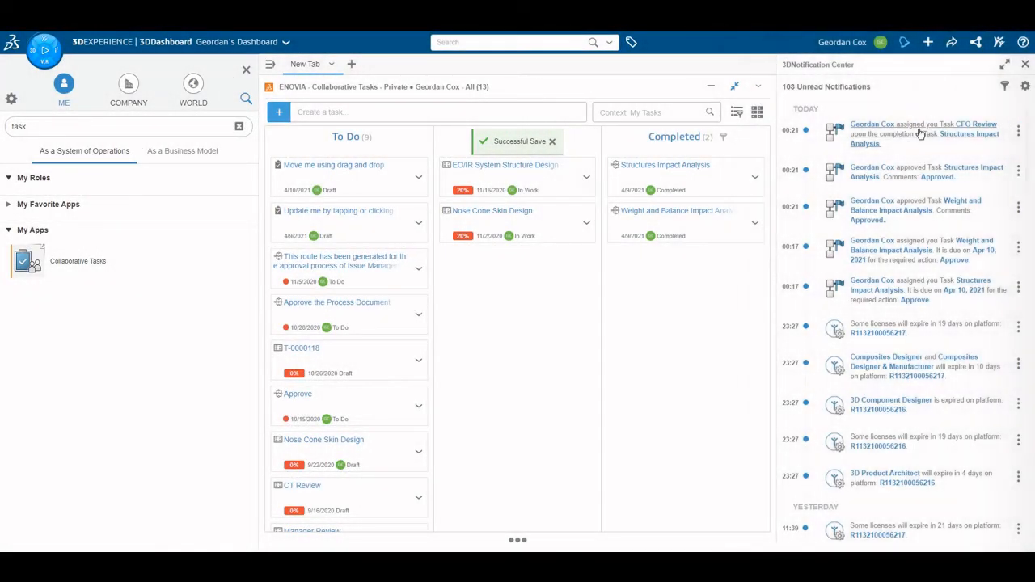
click(923, 133)
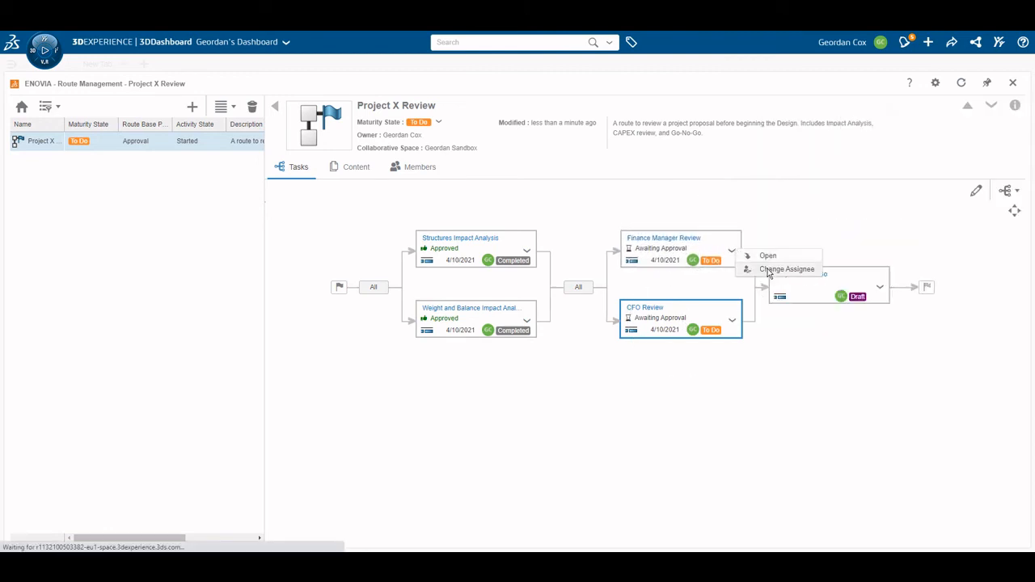
Start reassigning Finance Manager Review, look up a person, then cancel without changes
click(787, 268)
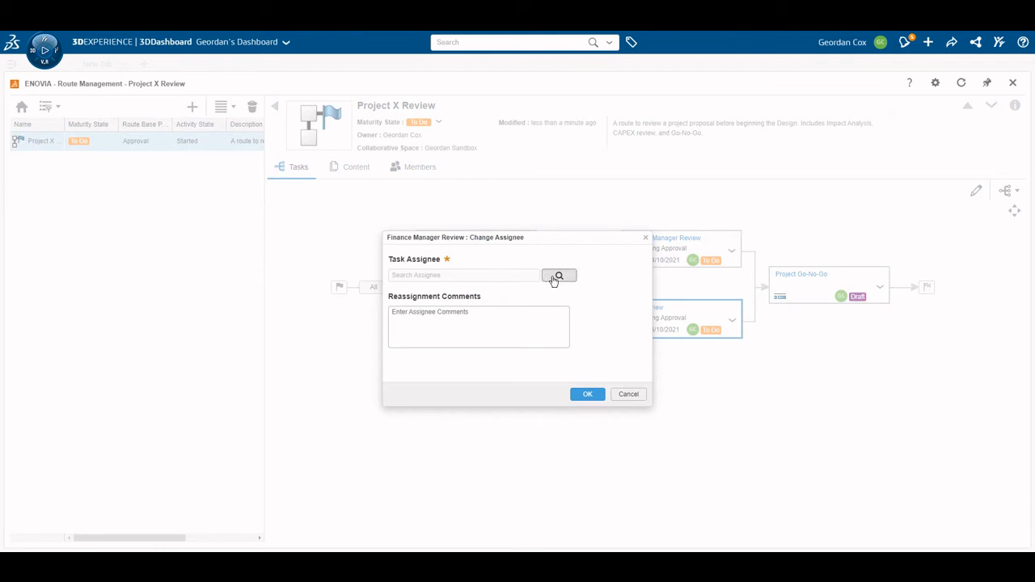
click(559, 275)
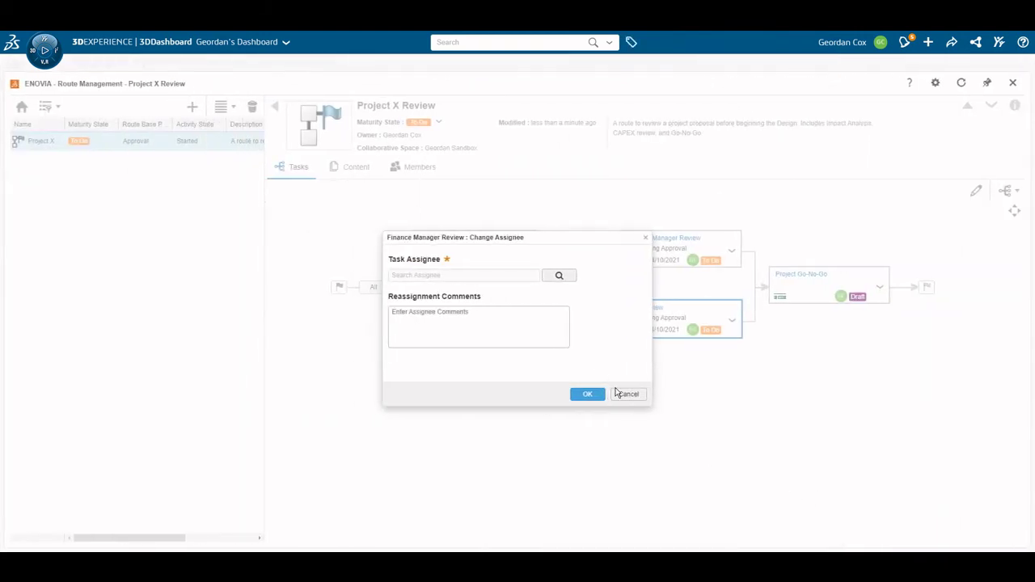
click(627, 394)
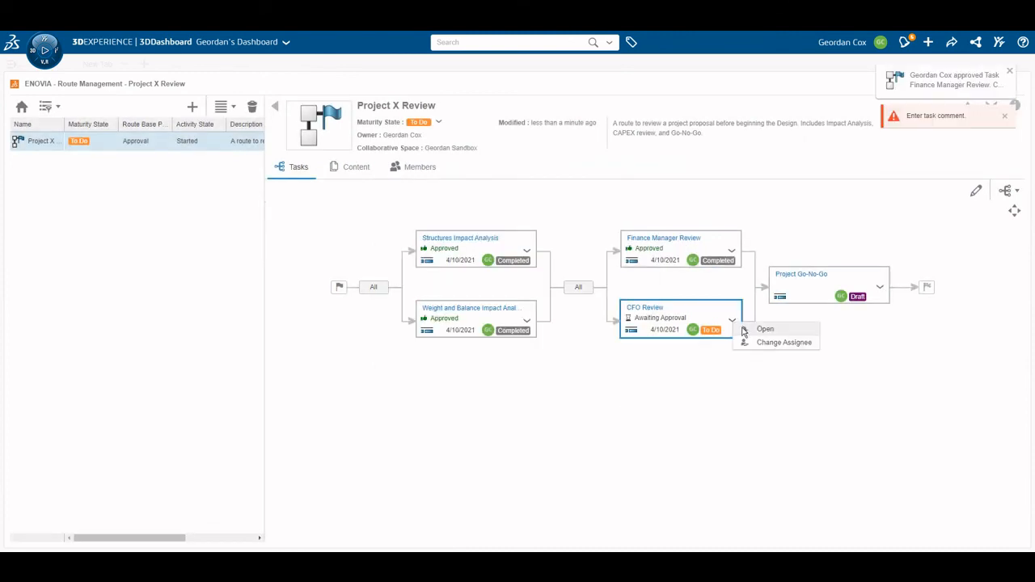
Open the CFO Review task details and enter the comment 'Approve'
click(766, 329)
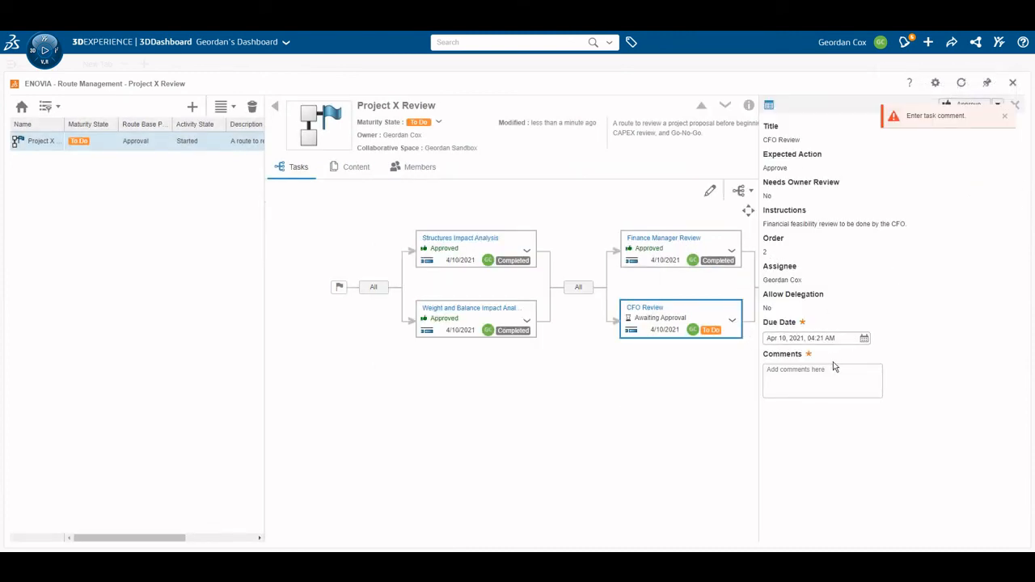
text(Approve)
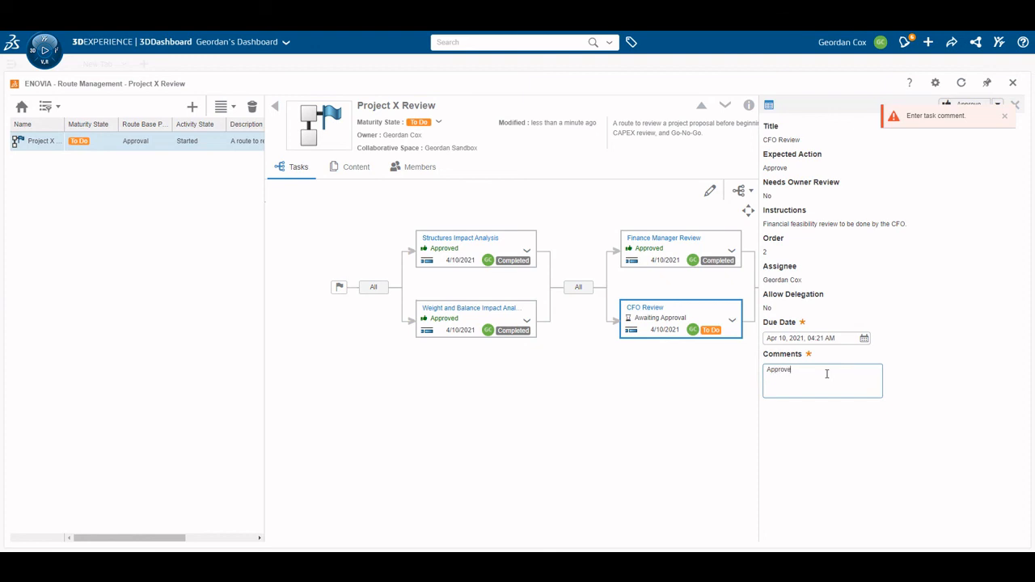